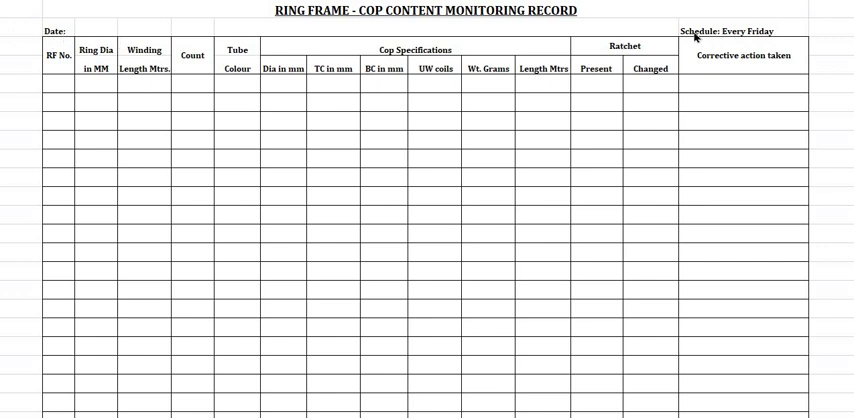
mouse_move(150, 70)
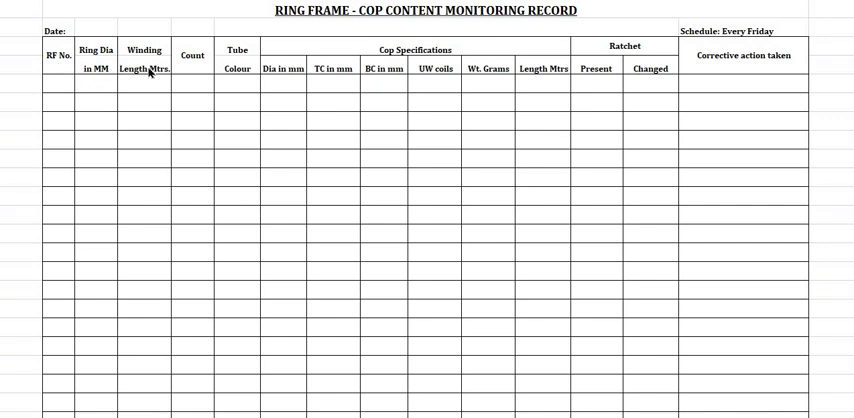
mouse_move(285, 72)
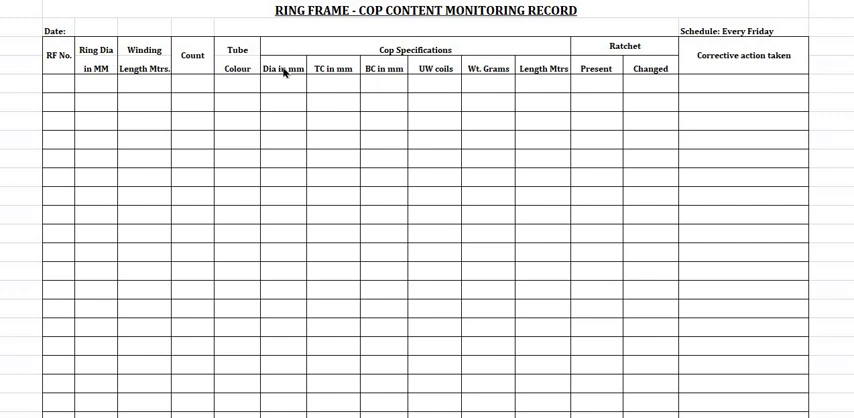
mouse_move(380, 70)
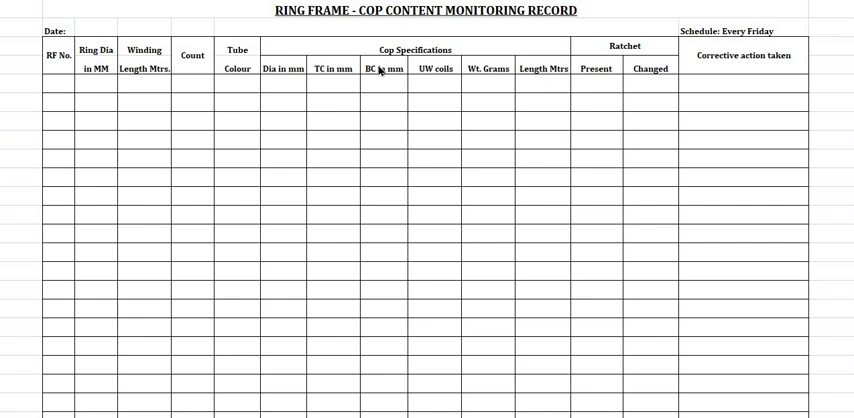
scroll("down", 3)
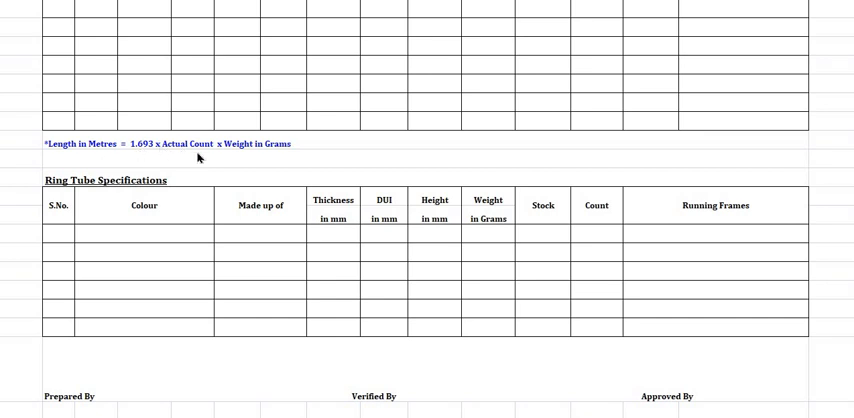